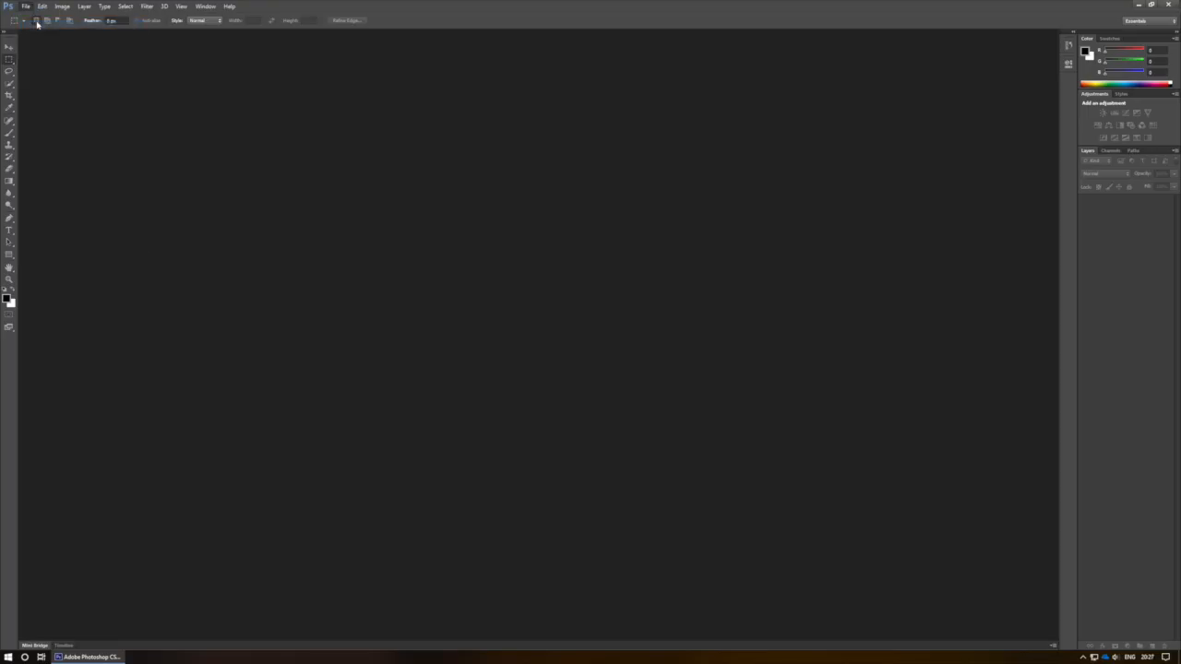
Open the Space nebula image file from the Desktop.
click(26, 7)
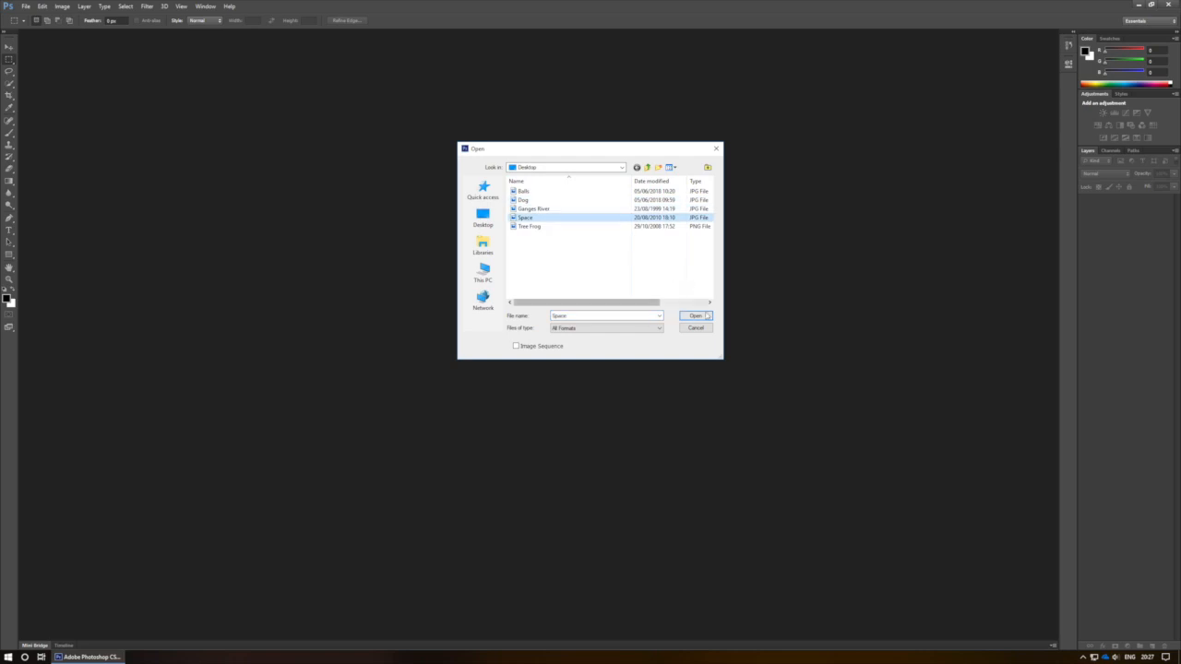
click(693, 315)
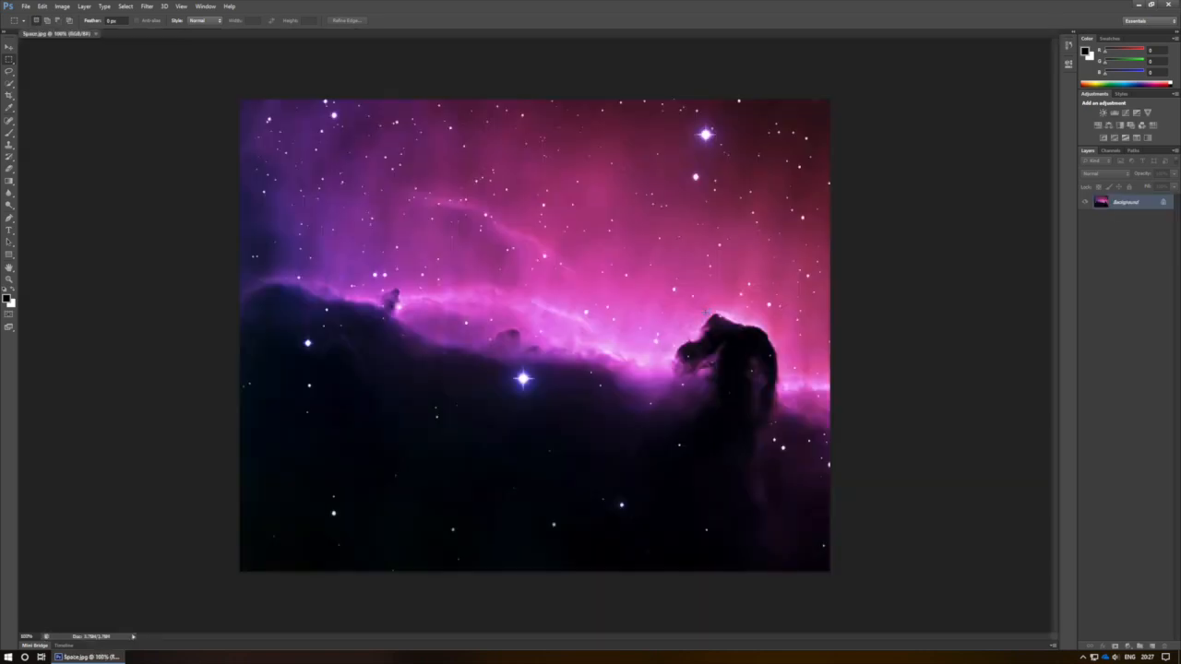
mouse_move(720, 434)
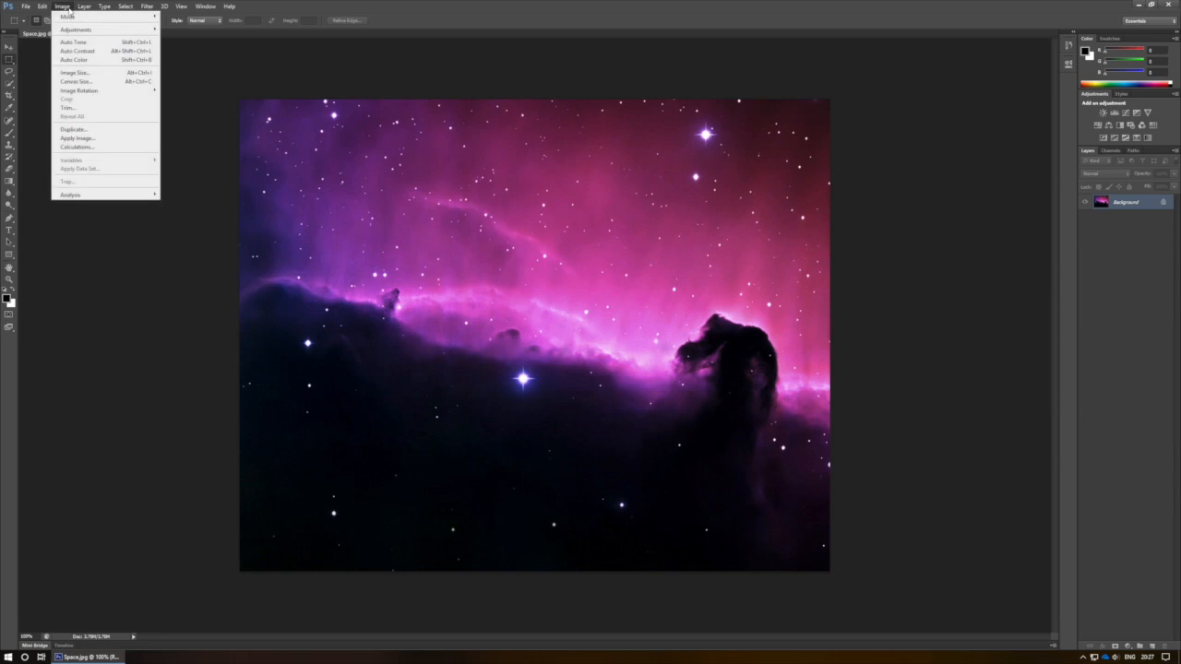
Resize the image to 1080 pixels wide with Constrain Proportions on.
click(74, 72)
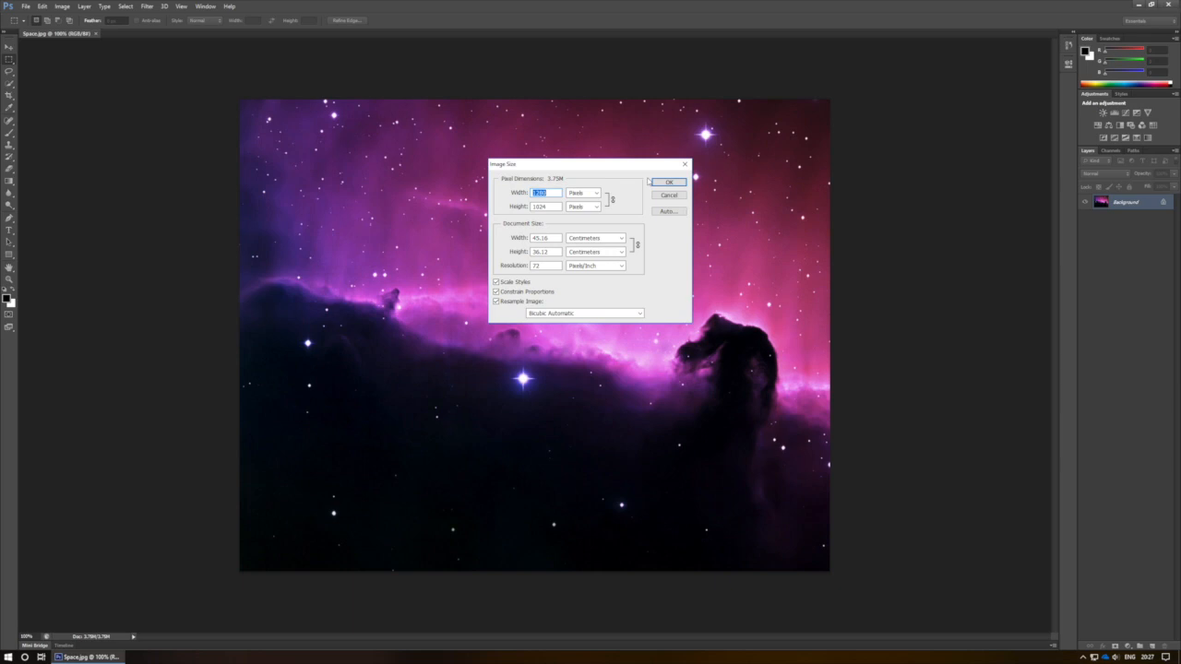
text(1080)
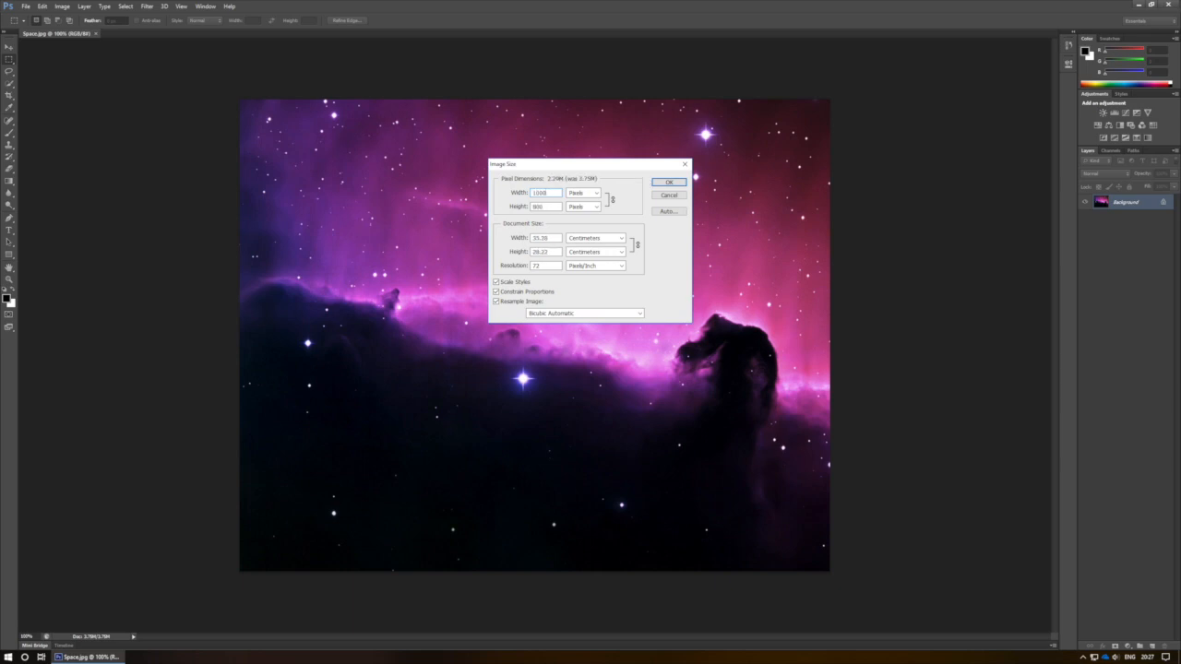
click(668, 183)
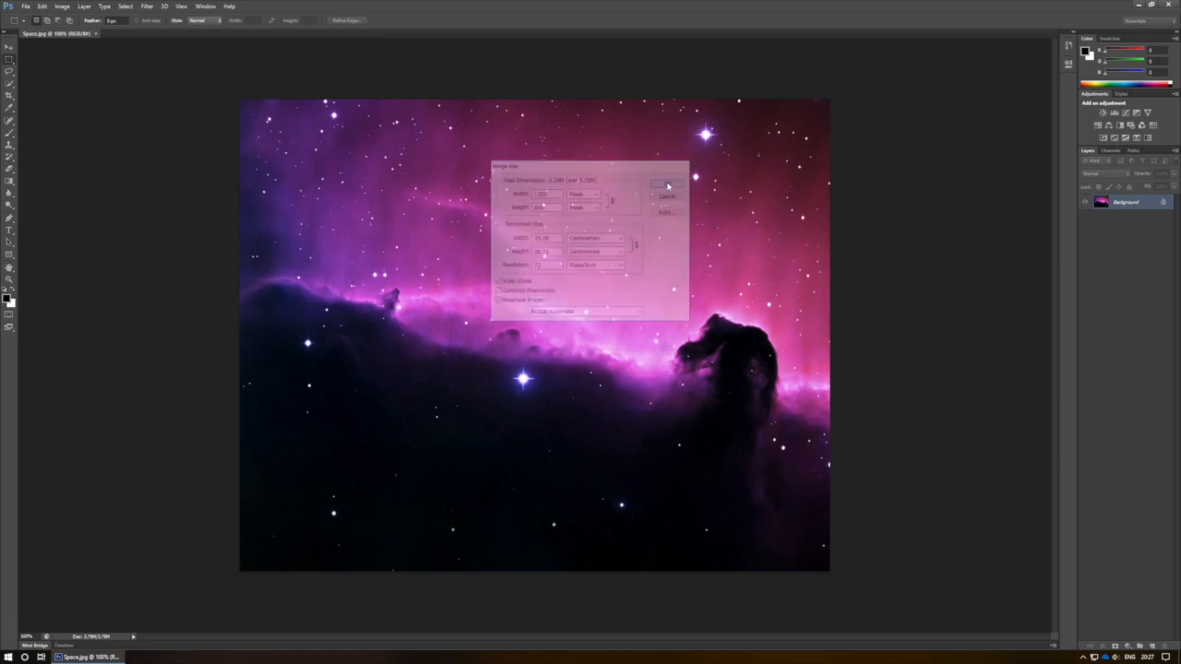
click(668, 184)
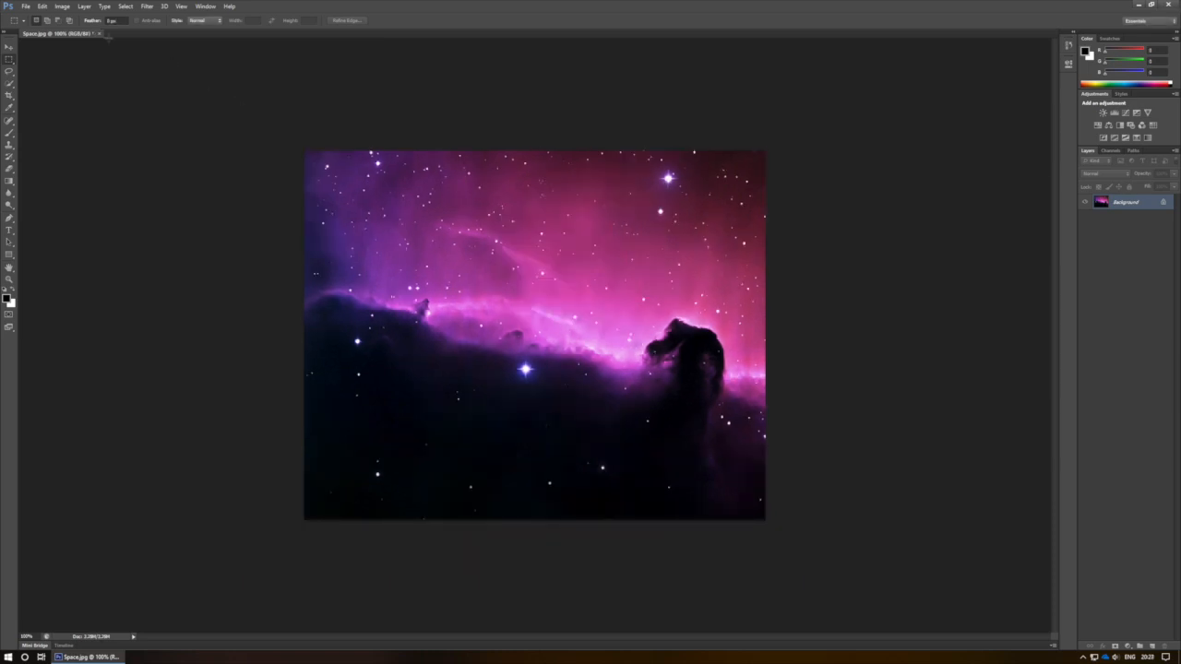
Begin Save As for the resized image and browse the Format list.
click(26, 7)
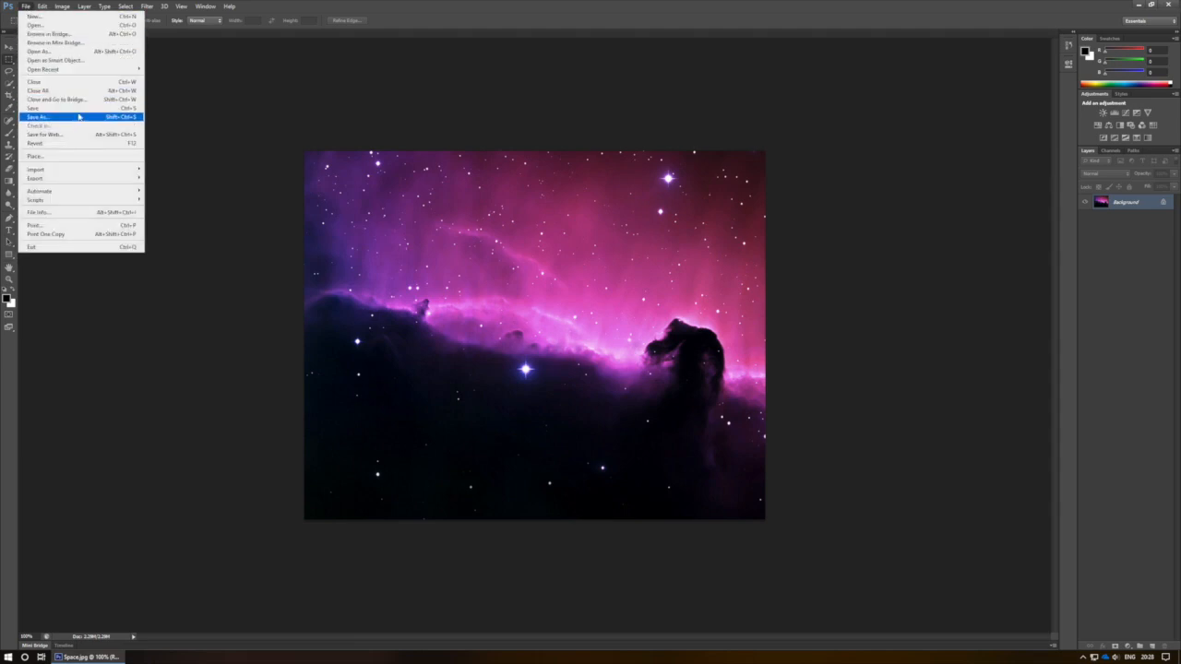
click(37, 116)
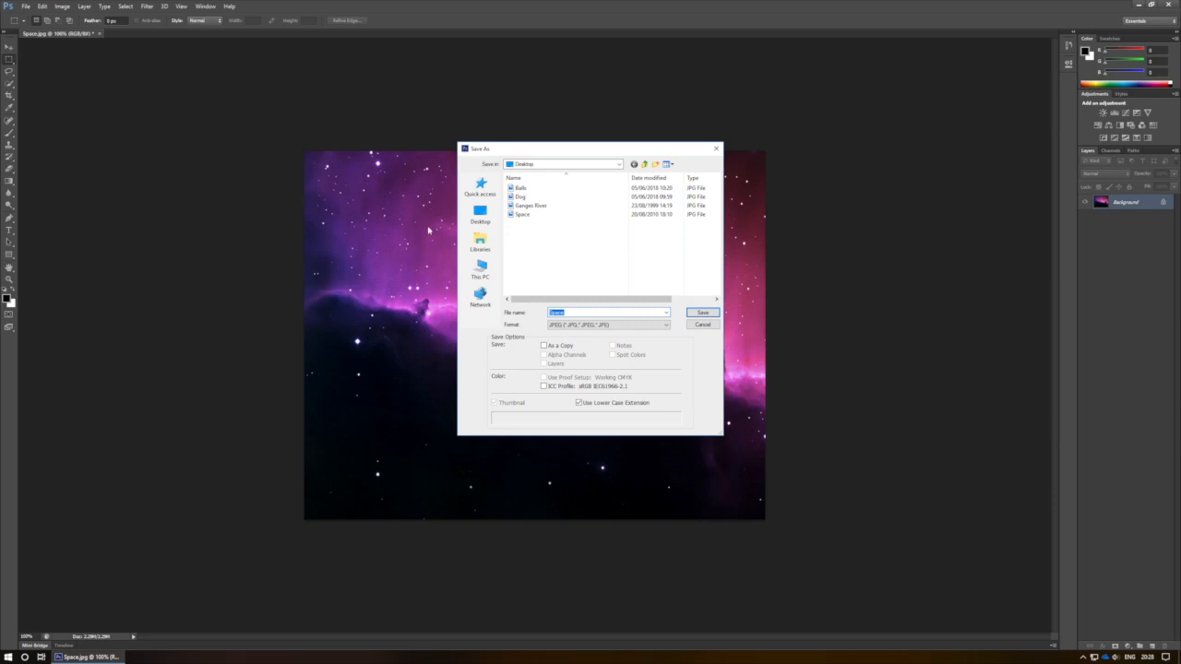
click(664, 325)
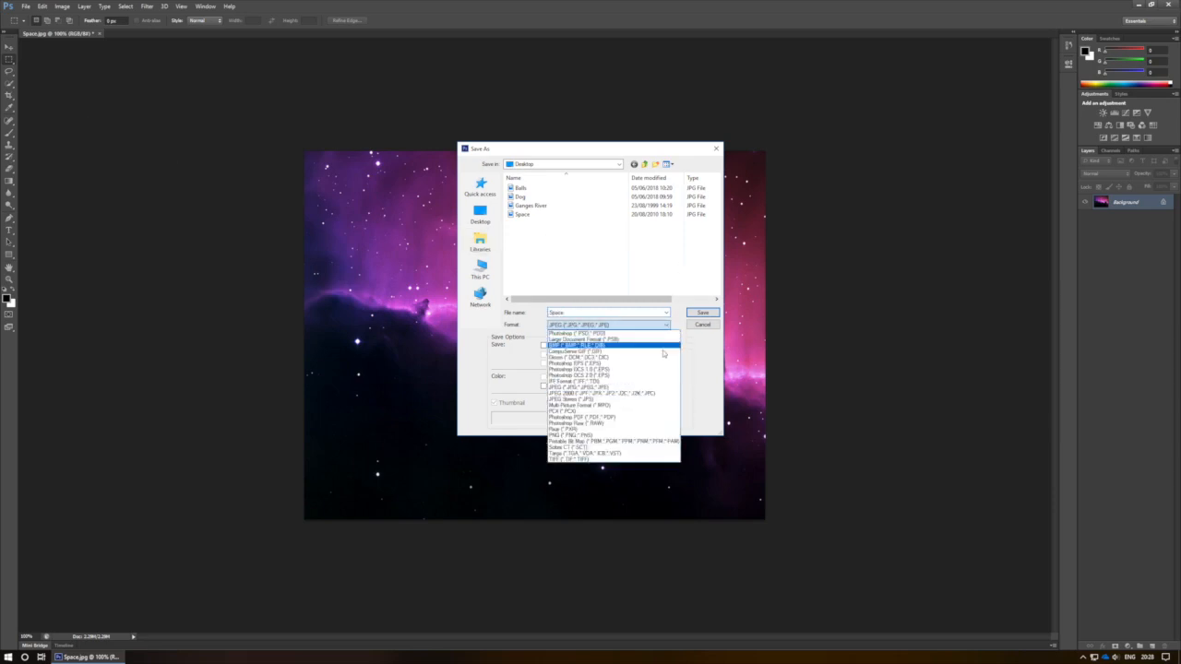